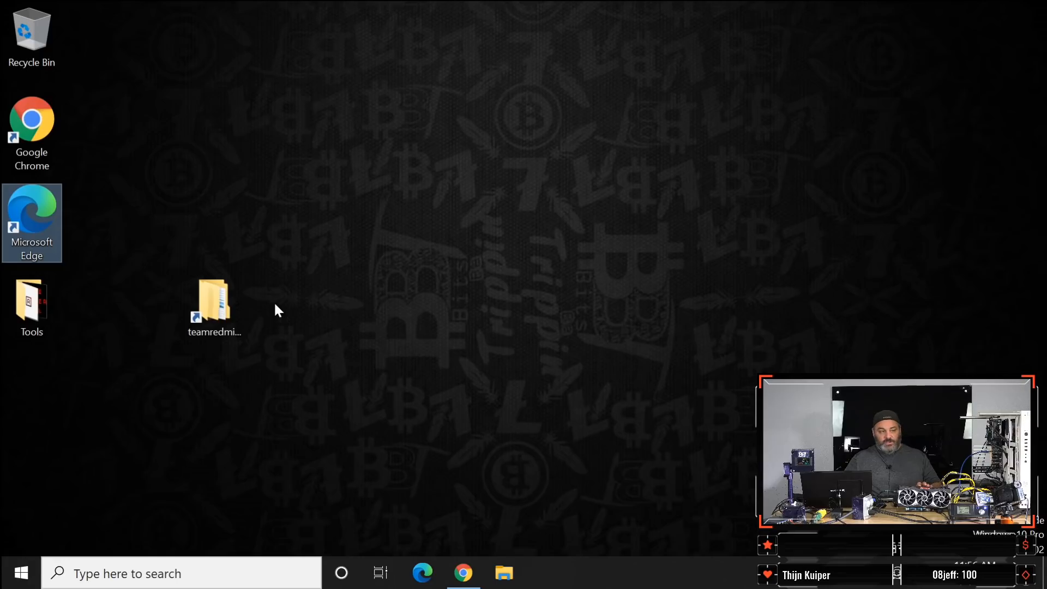
Step: Open the teamredminer-v0.8.1-win folder in Downloads from the desktop shortcut
double_click(214, 303)
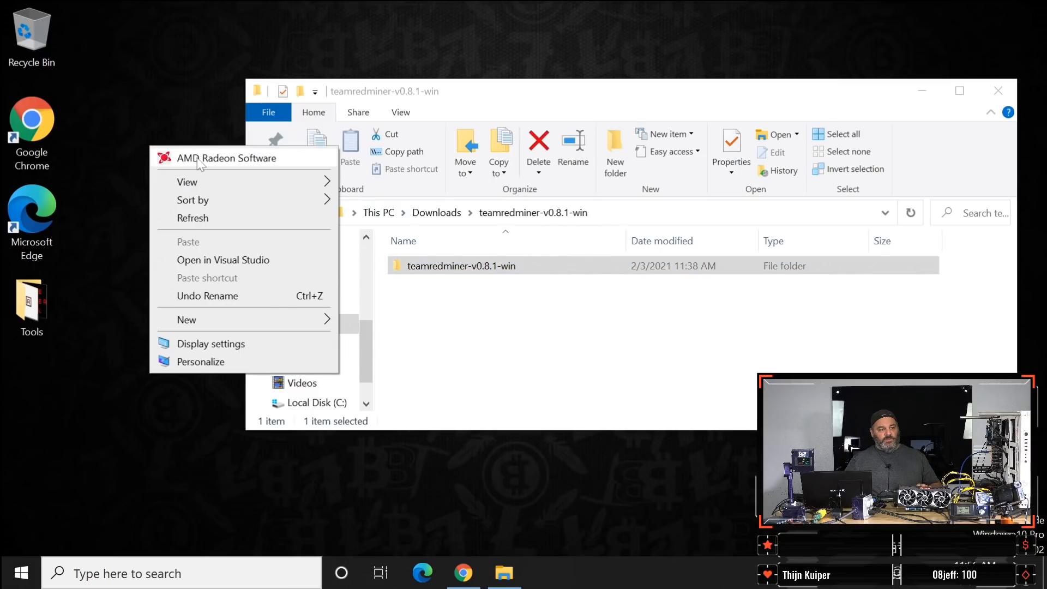
Step: Launch AMD Radeon Software and view the RX 6900 XT's GPU tuning settings
left_click(226, 157)
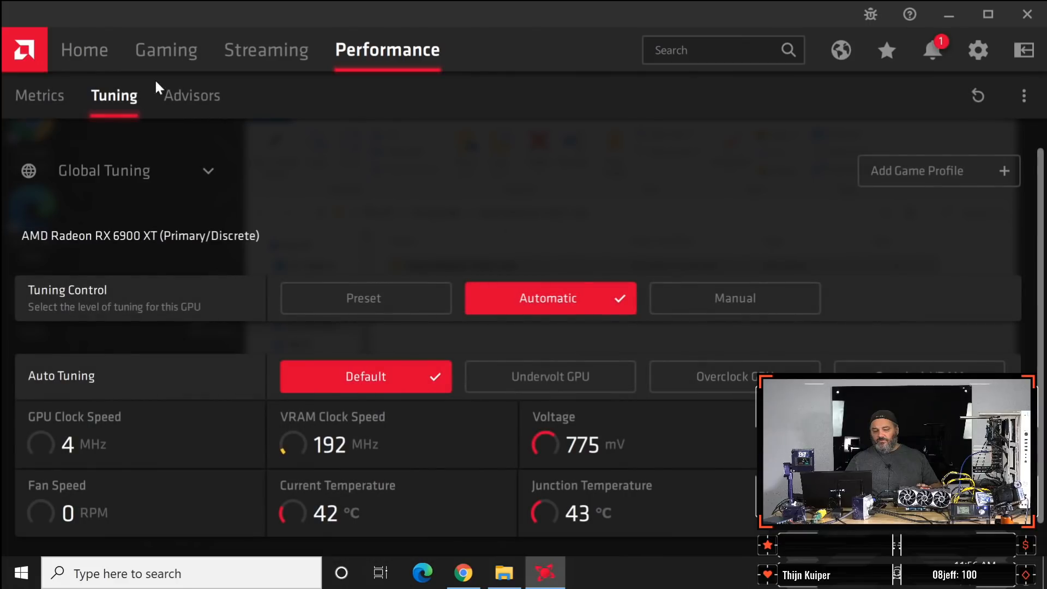
left_click(84, 49)
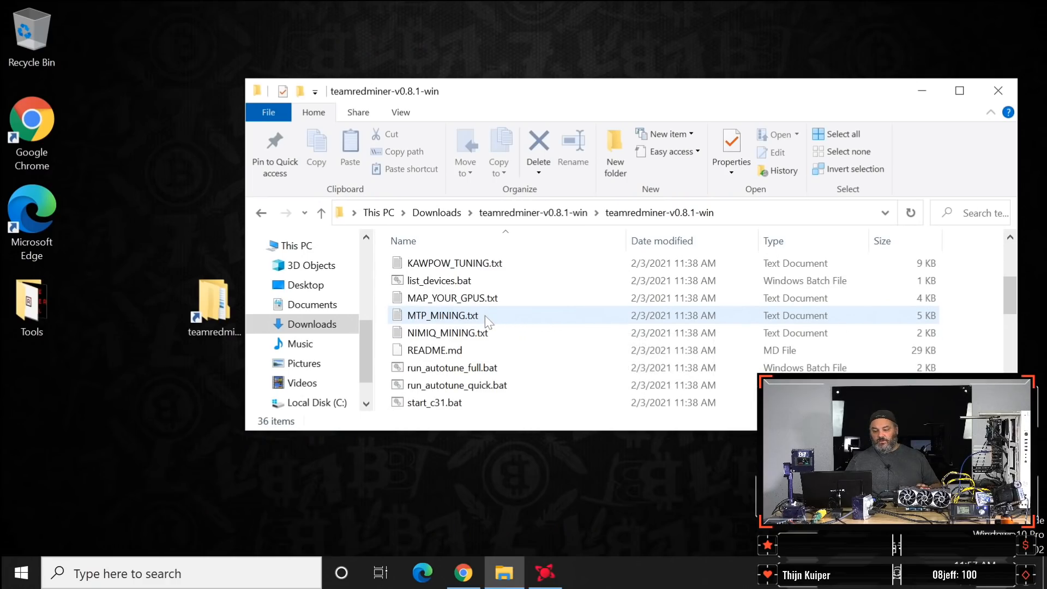
Step: Launch the start_eth.bat script to begin ETH mining in Command Prompt
scroll("down", 3)
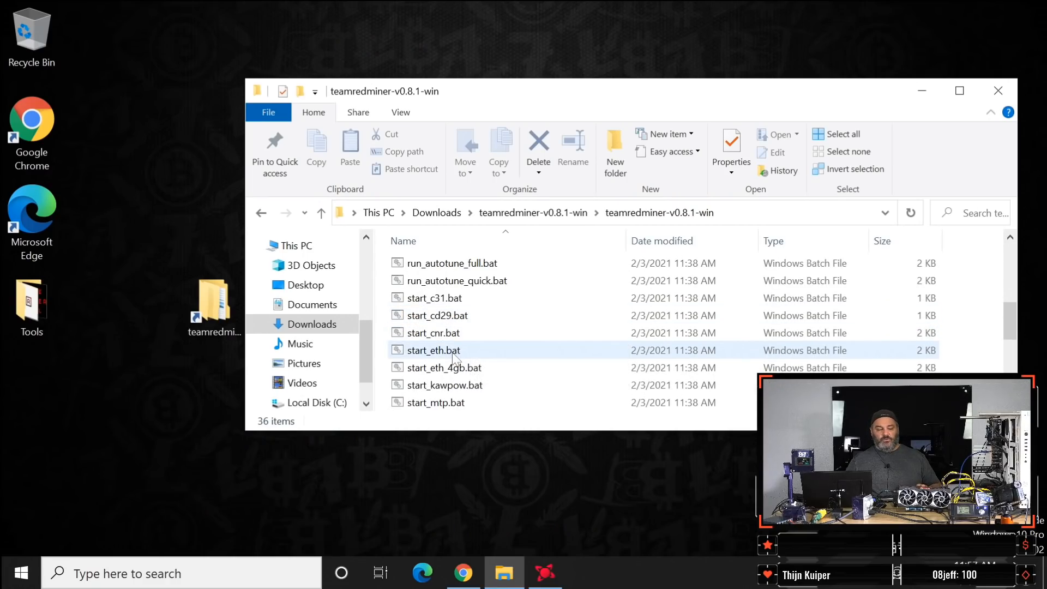
double_click(433, 350)
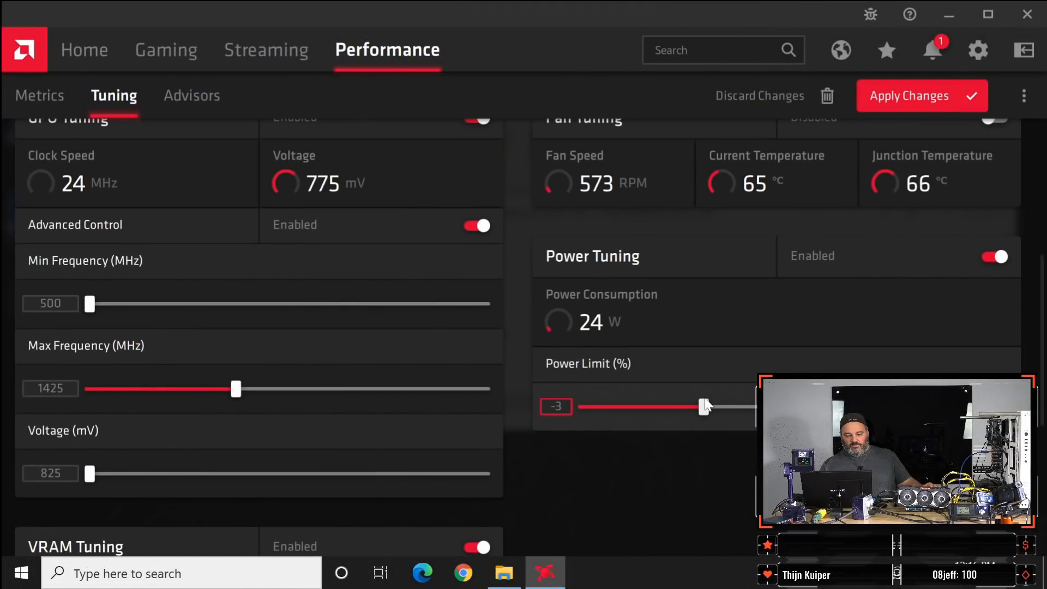
Step: Switch the GPU tuning control back from manual to automatic
scroll("down", 3)
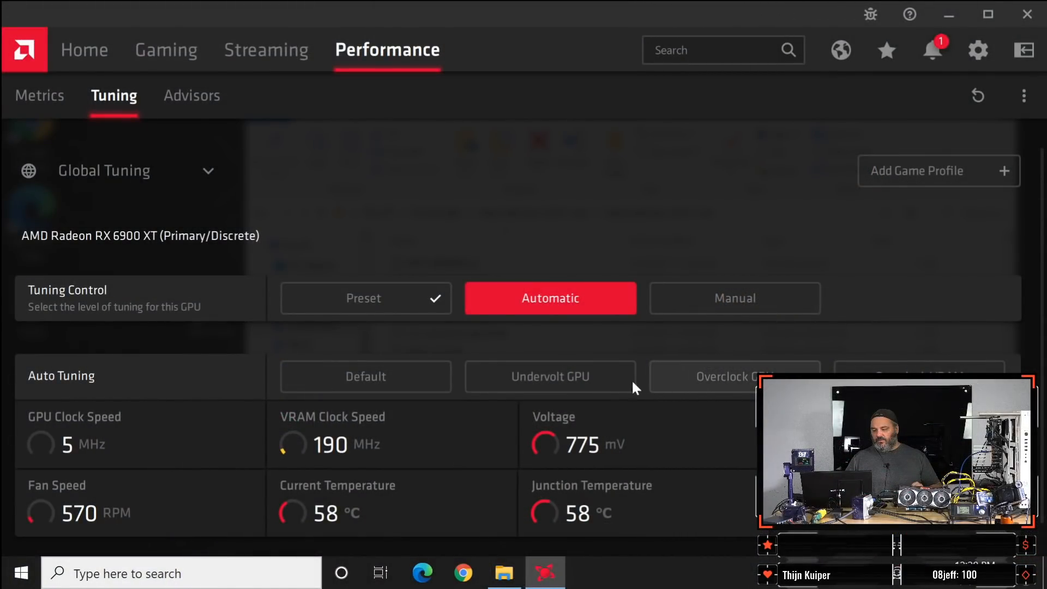
Step: Launch start_kawpow.bat from the miner folder to start KawPow mining on rvn.woolypooly.com
left_click(365, 376)
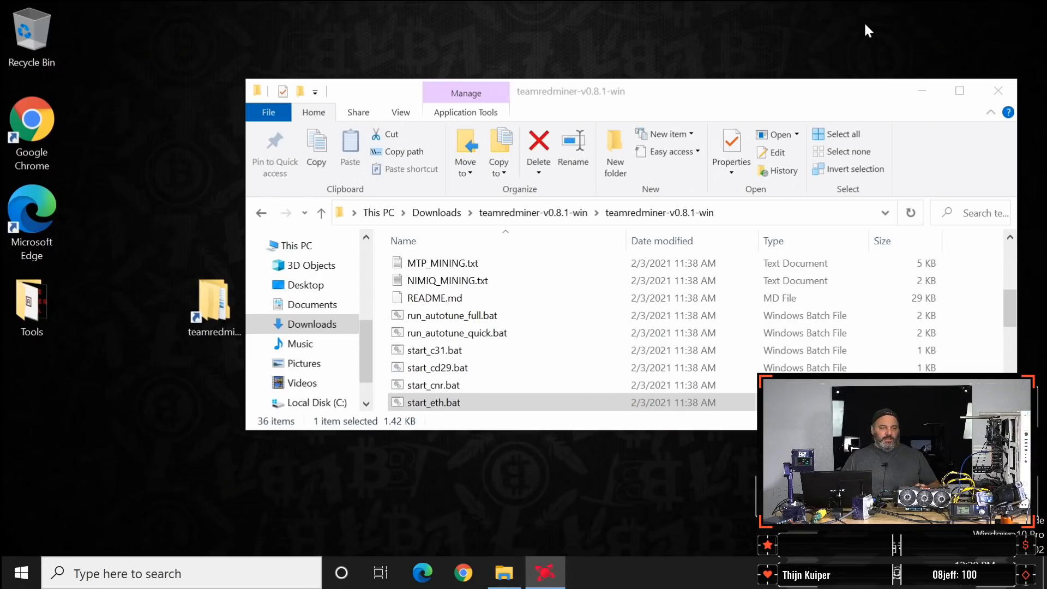
scroll("down", 3)
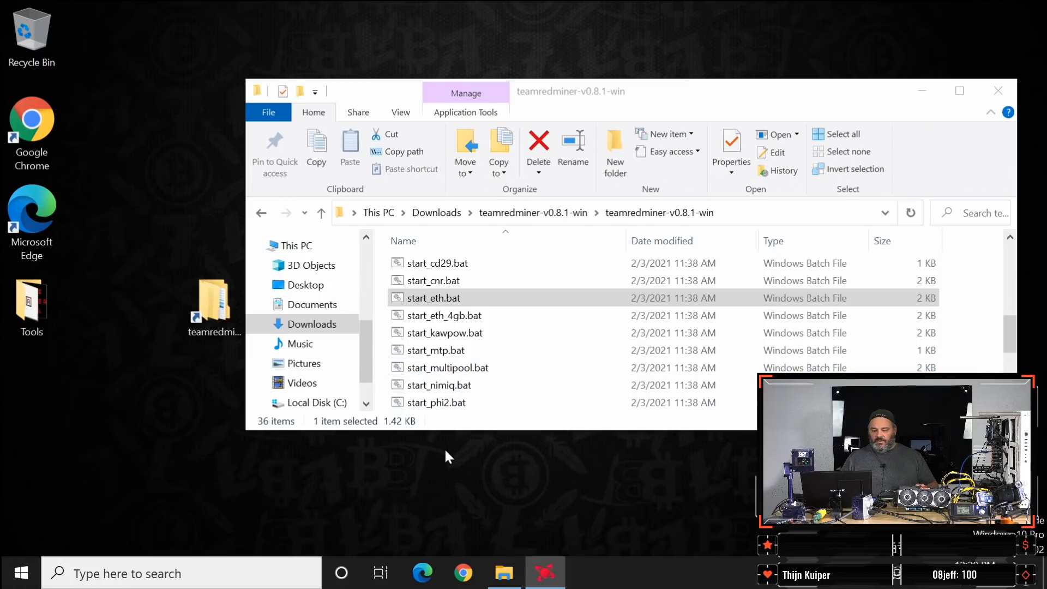
scroll("down", 3)
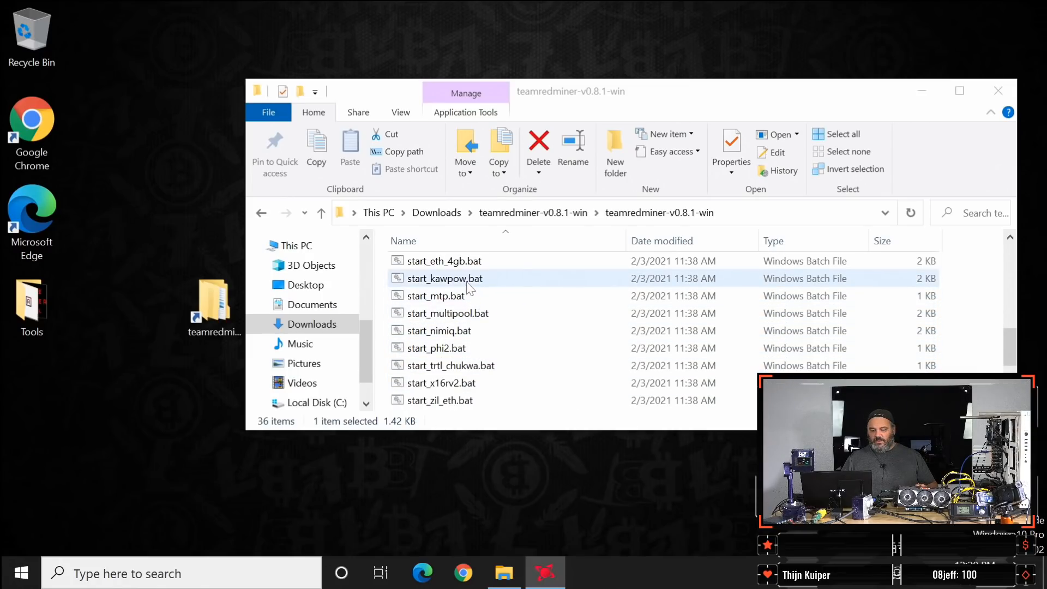
left_click(445, 278)
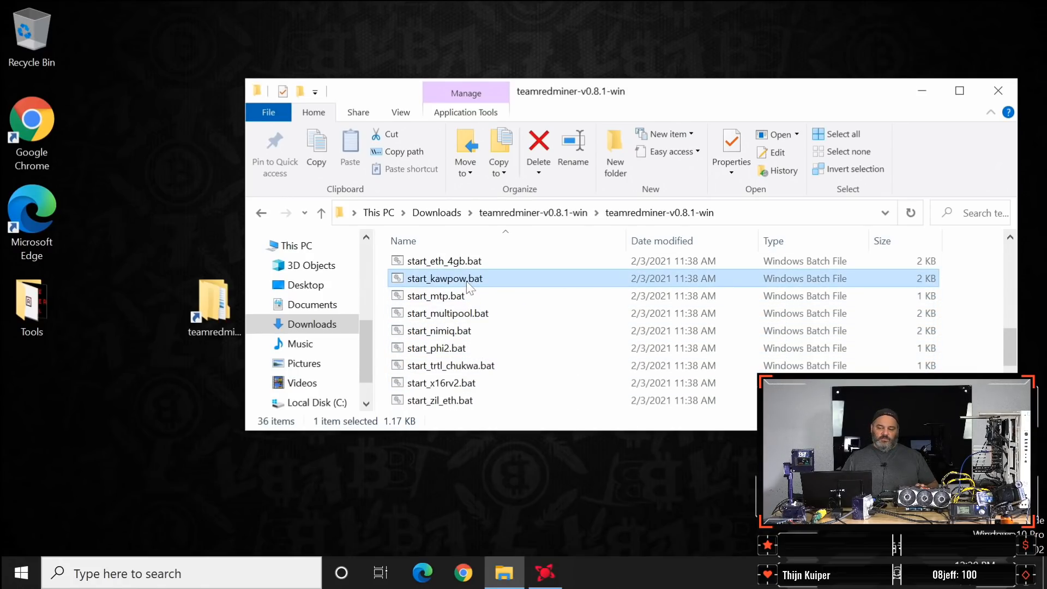
double_click(444, 278)
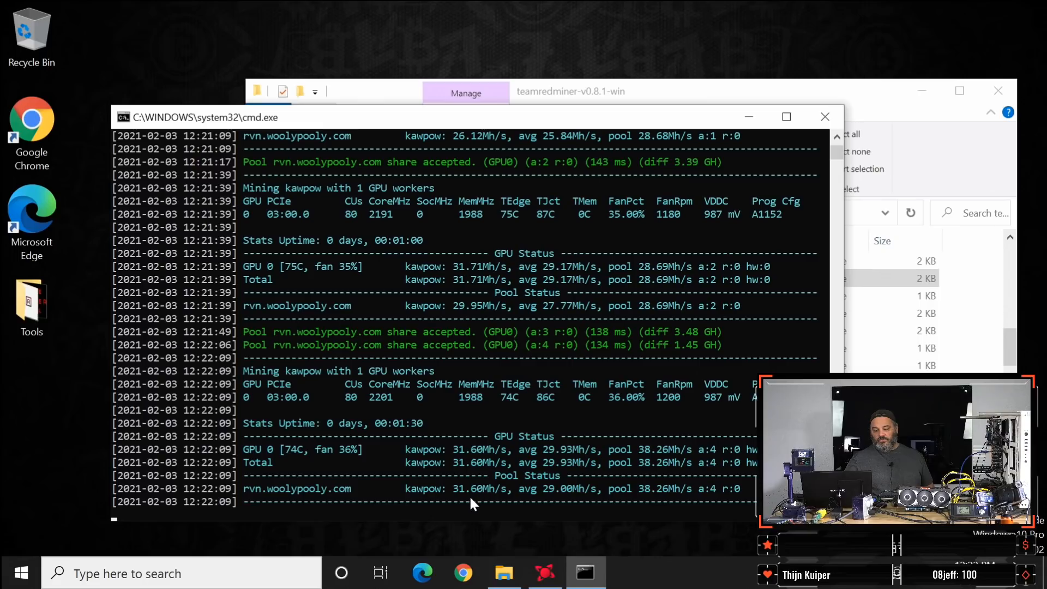
mouse_move(538, 551)
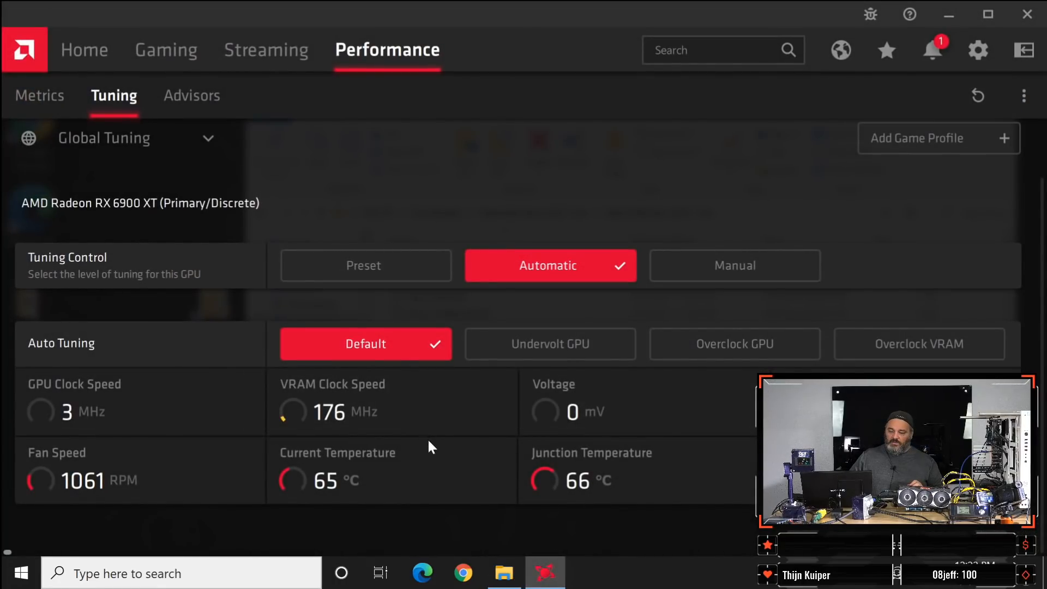
Step: Enable manual GPU tuning with 825 mV voltage and 1600 MHz max frequency
left_click(733, 265)
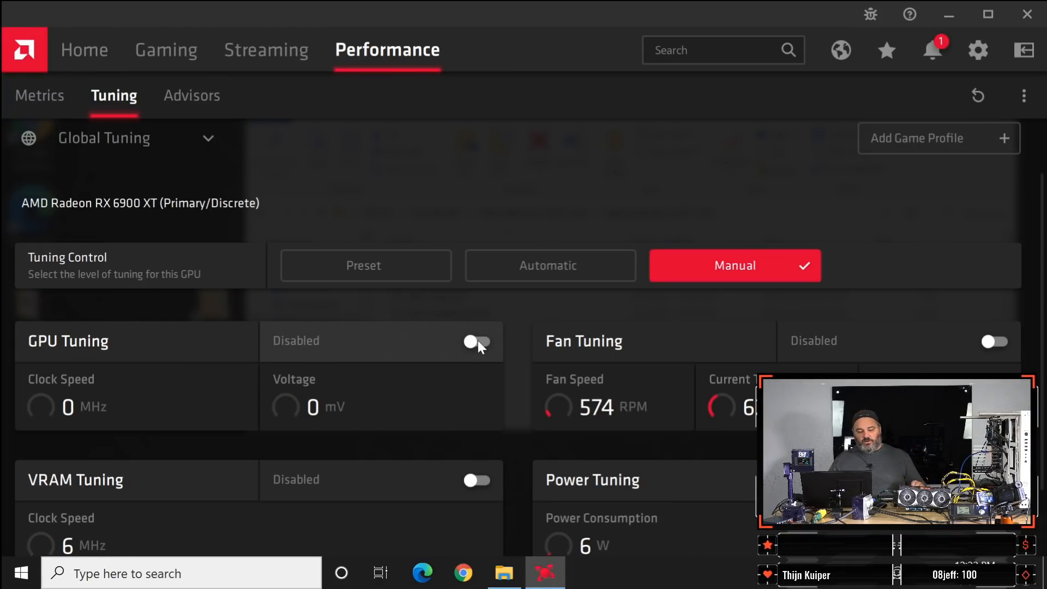
left_click(477, 342)
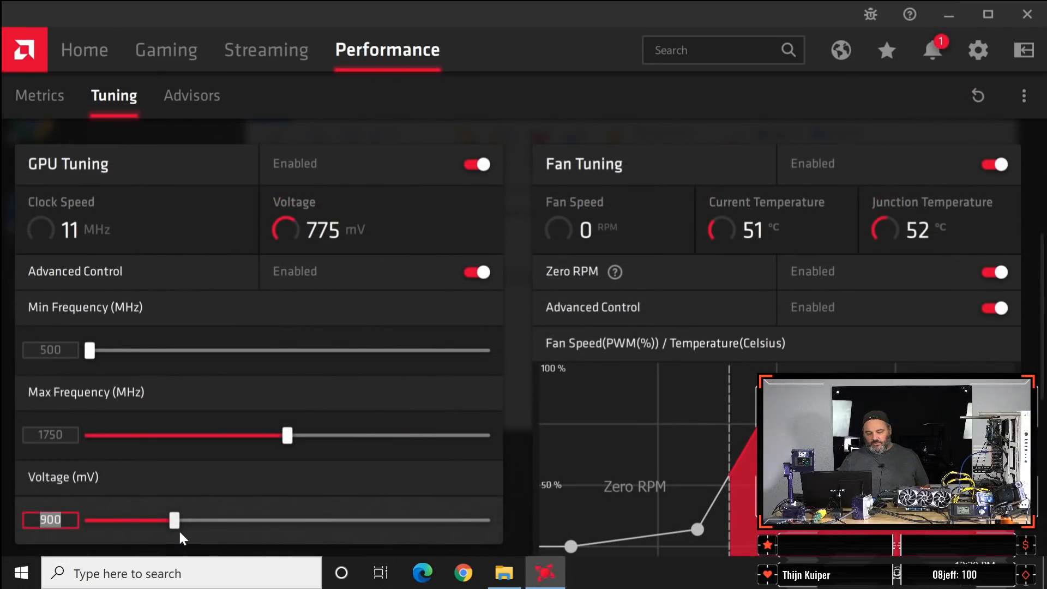
left_click_drag(173, 520, 88, 520)
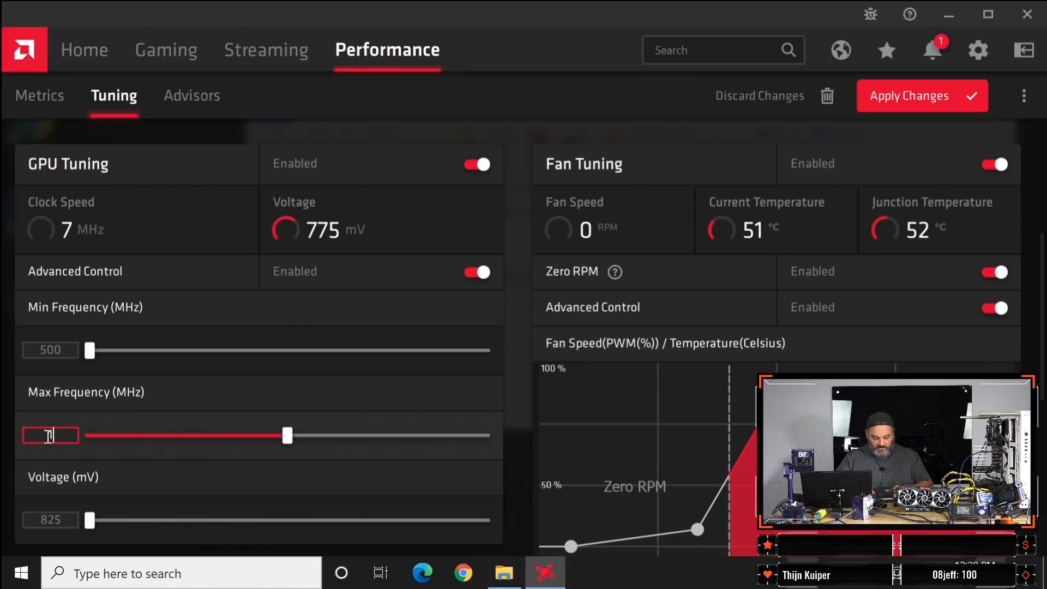
type("1600")
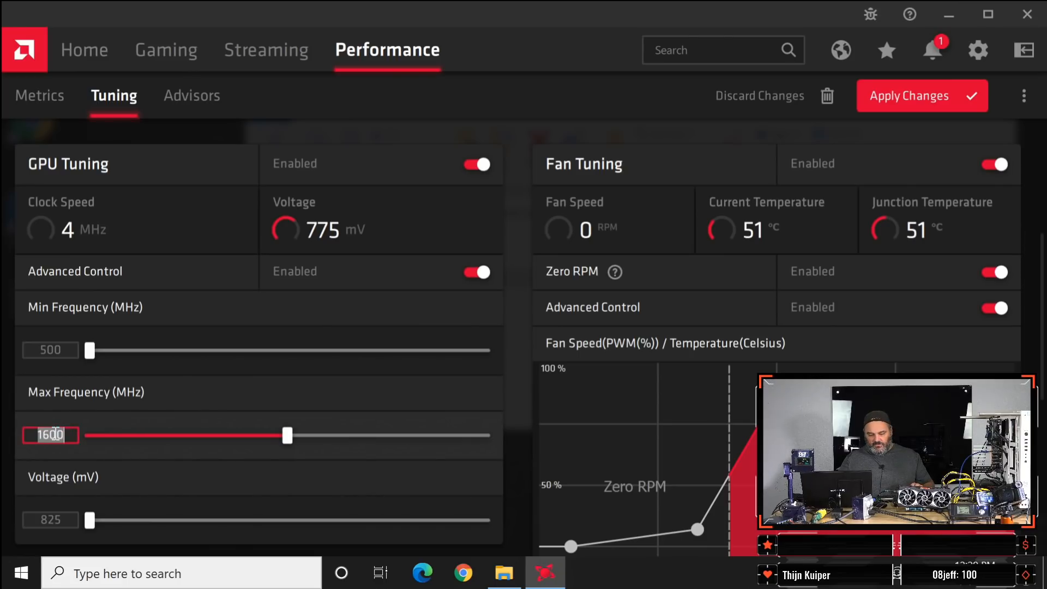
left_click_drag(287, 435, 260, 435)
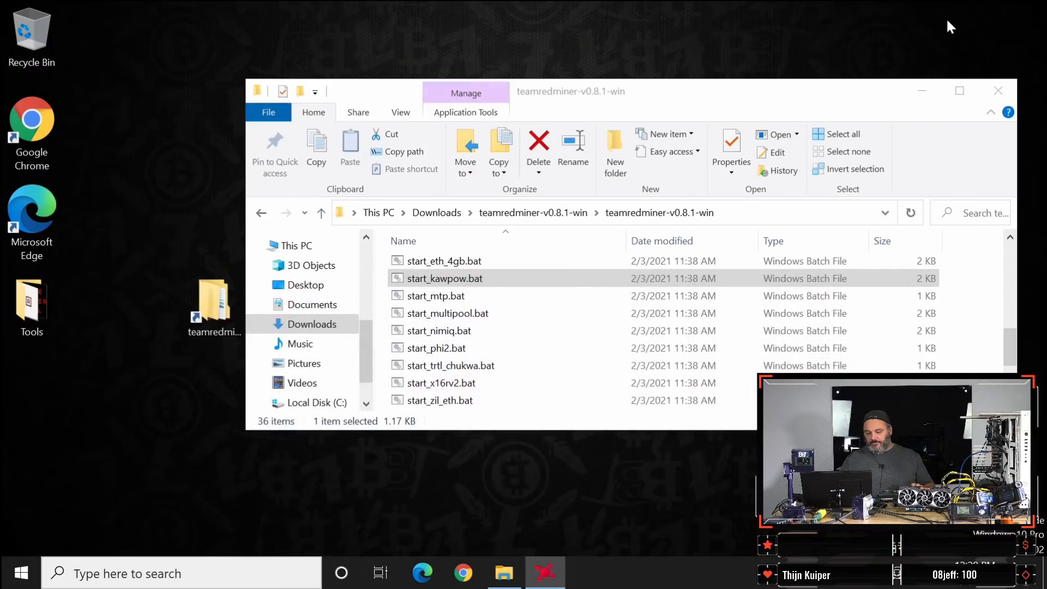
Step: Rerun start_kawpow.bat to reach about 32.3 Mh/s, then close the miner window
double_click(445, 278)
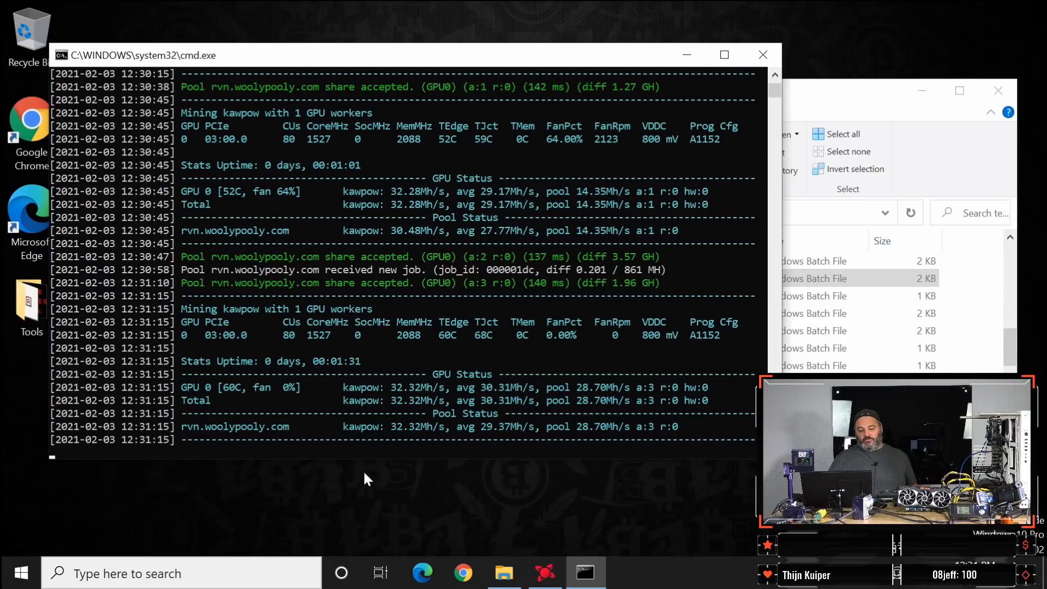
mouse_move(763, 54)
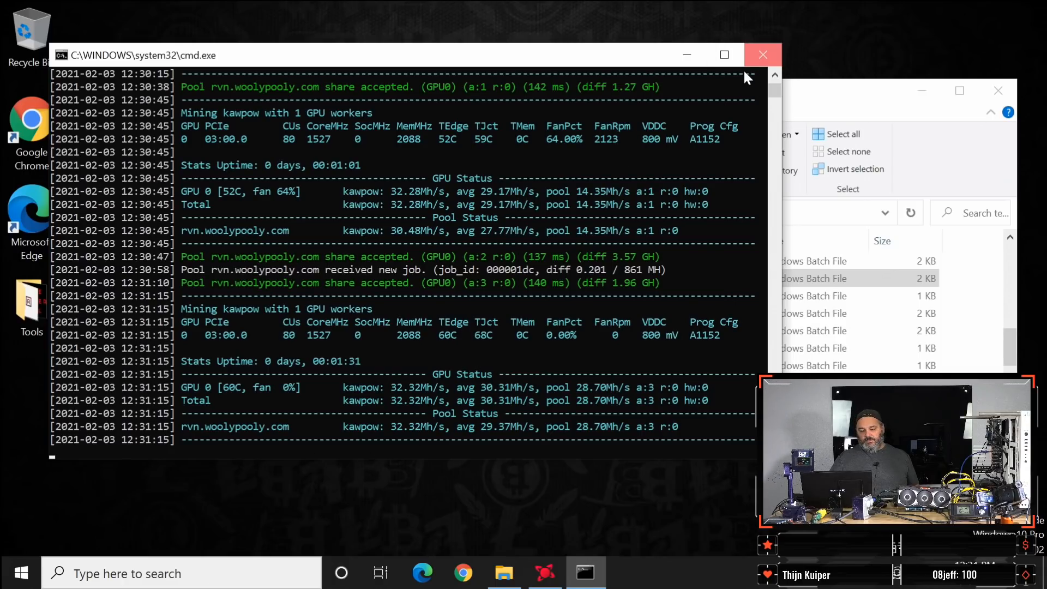
left_click(545, 572)
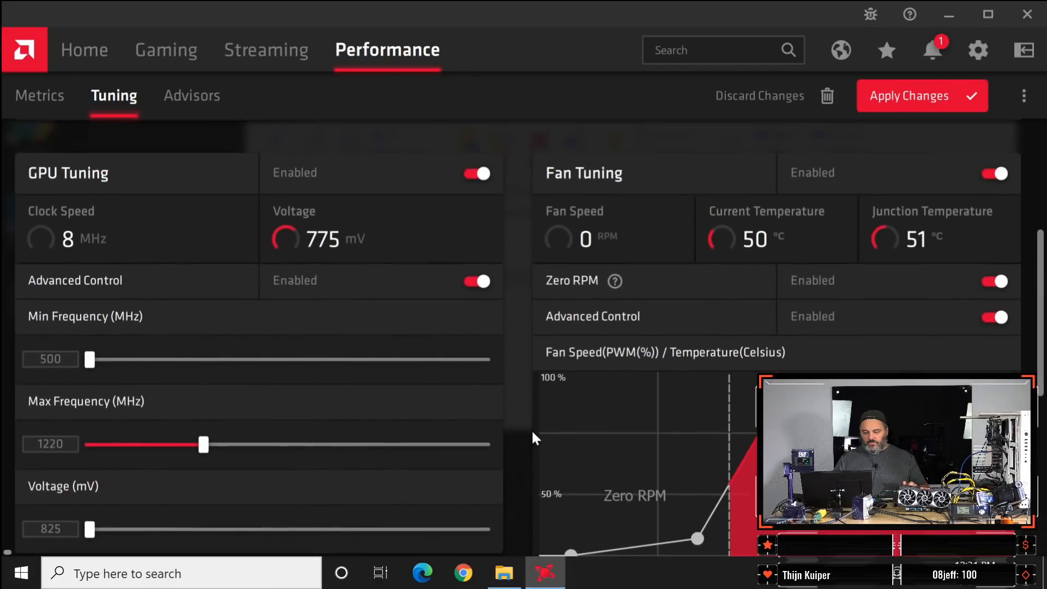
Step: Apply the 1220 MHz max frequency, minimize Radeon Software and relaunch start_kawpow.bat
left_click(922, 96)
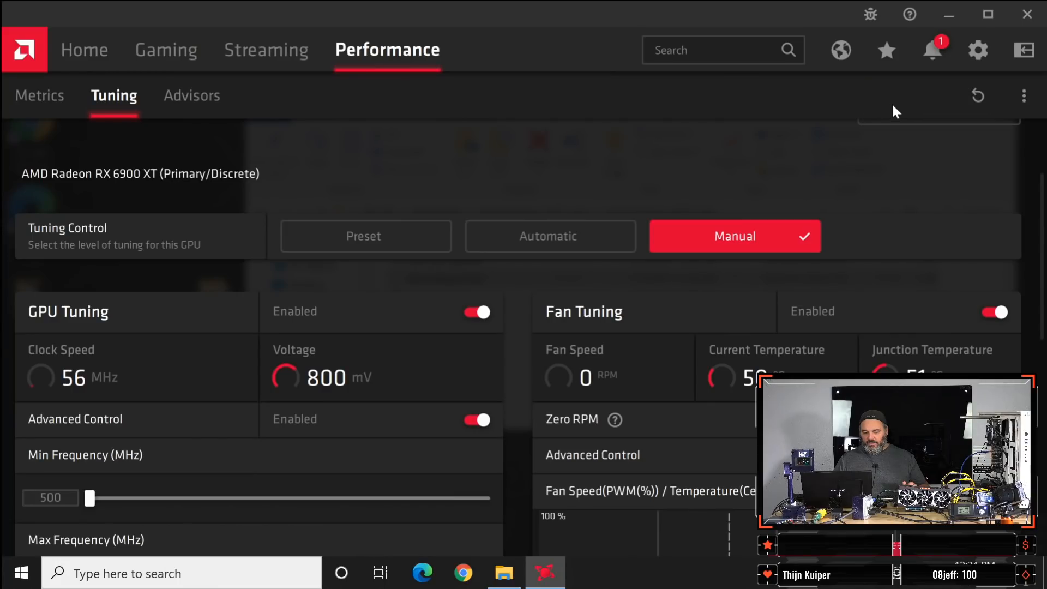
scroll("down", 3)
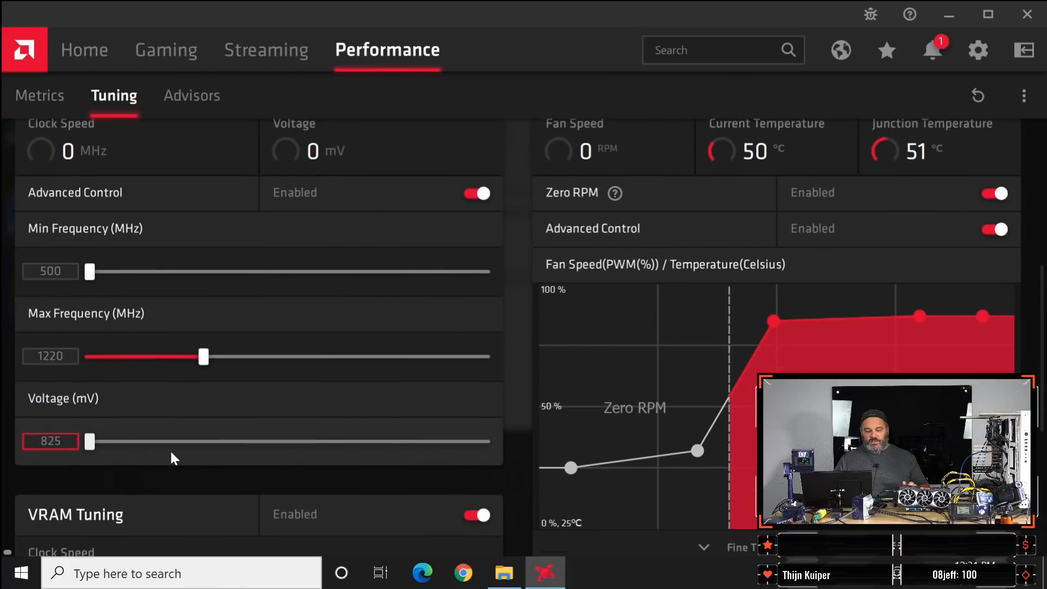
scroll("down", 3)
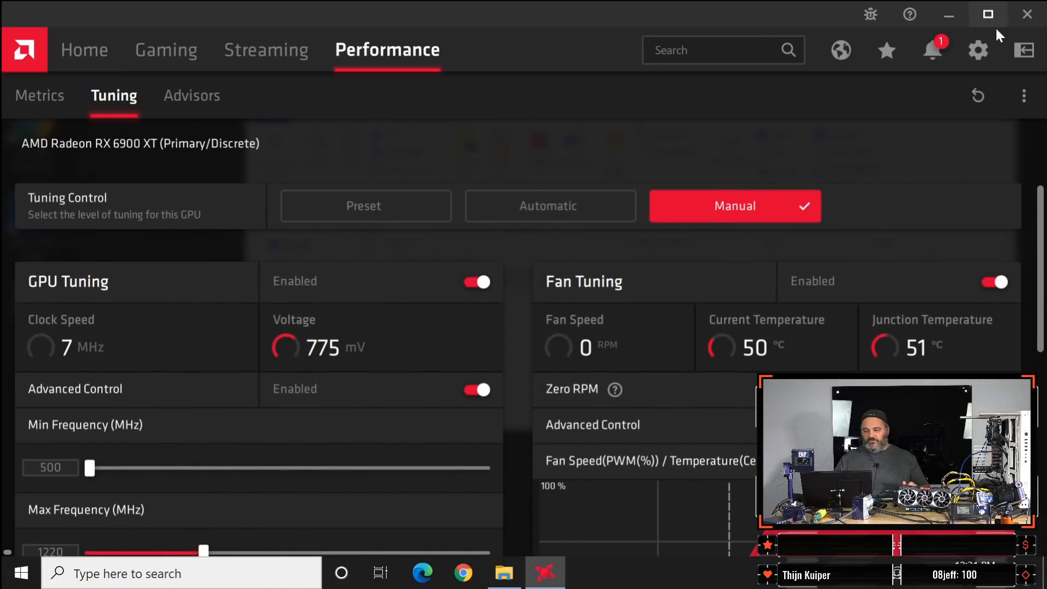
left_click(504, 573)
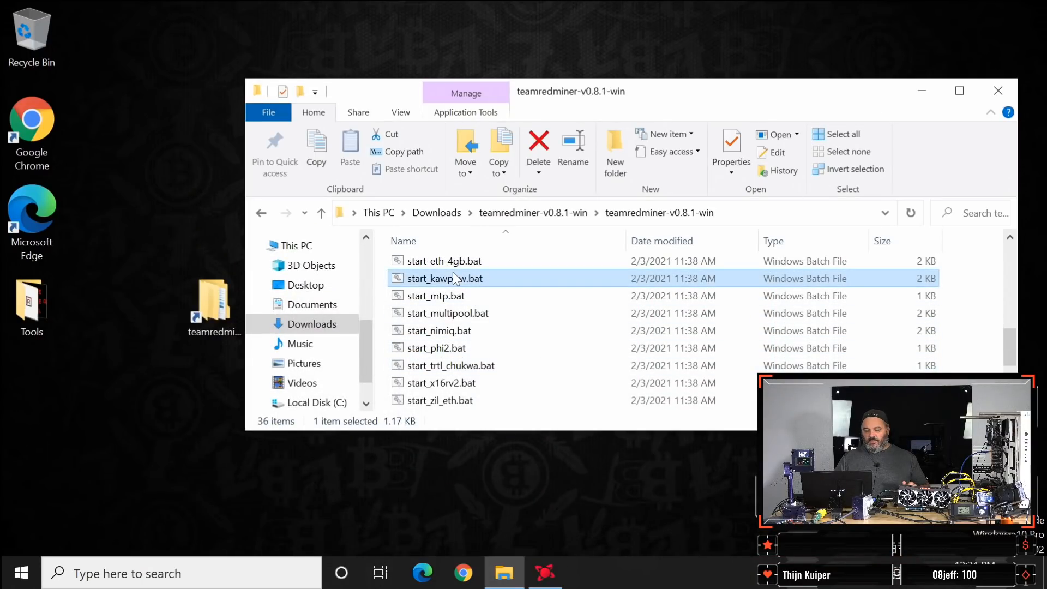
double_click(445, 278)
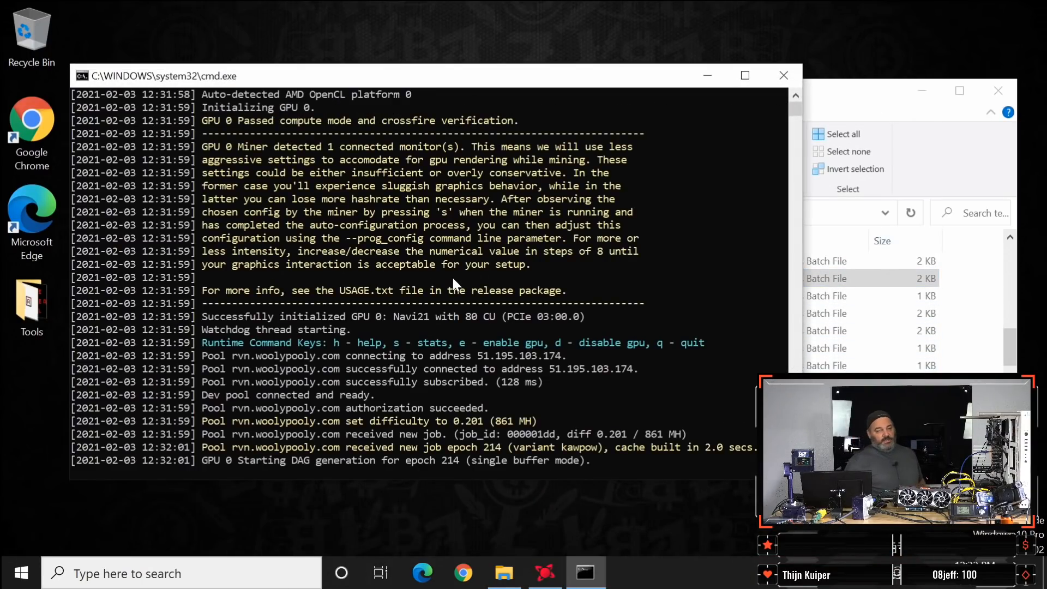